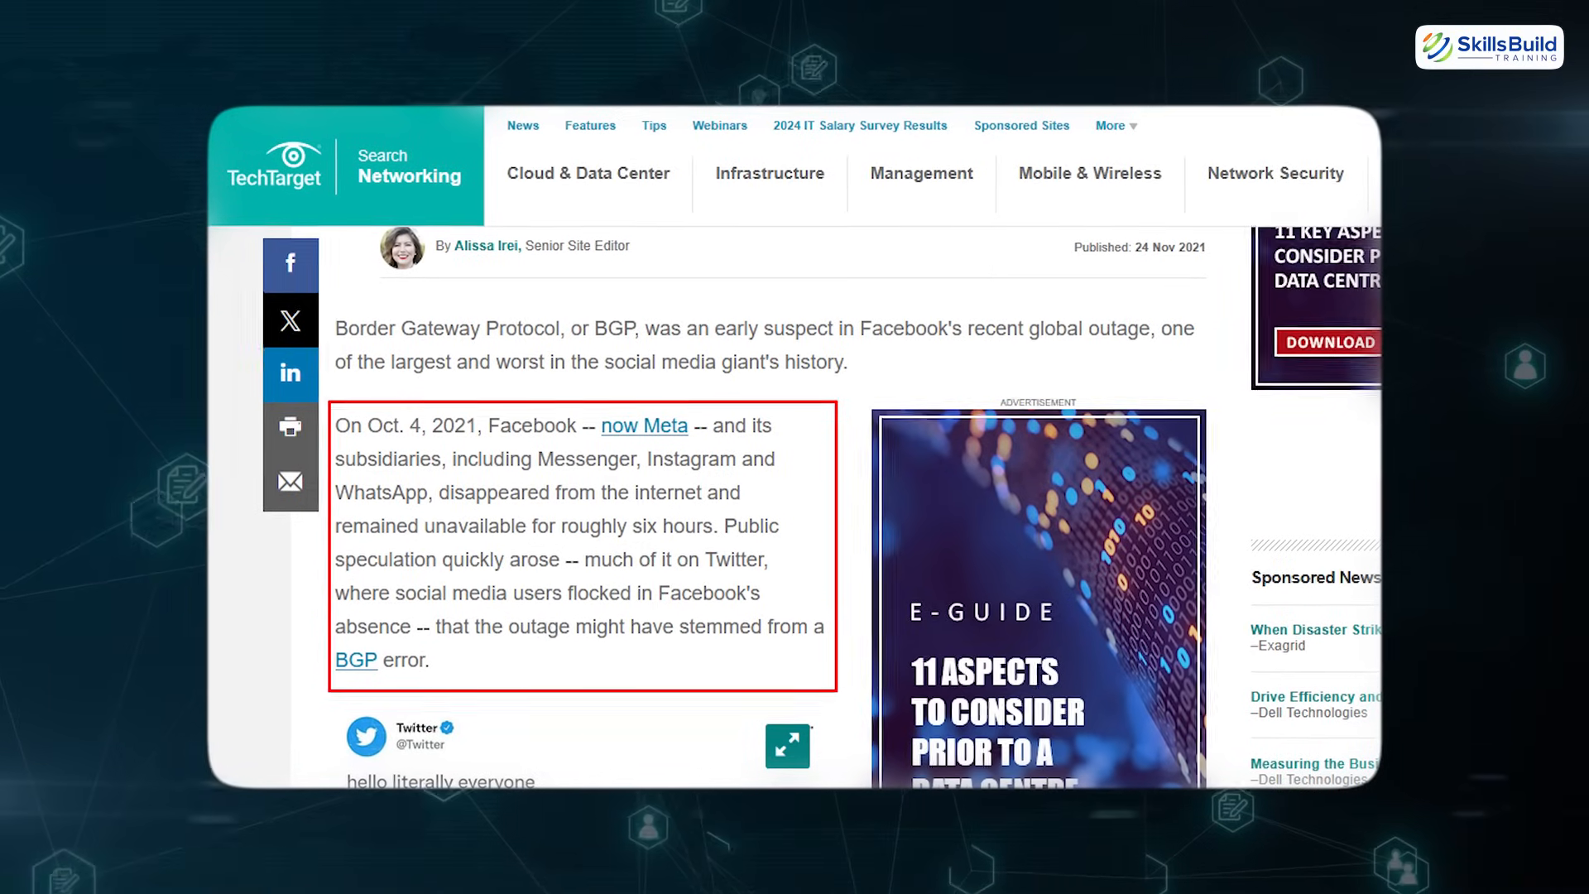
pyautogui.scroll(-3)
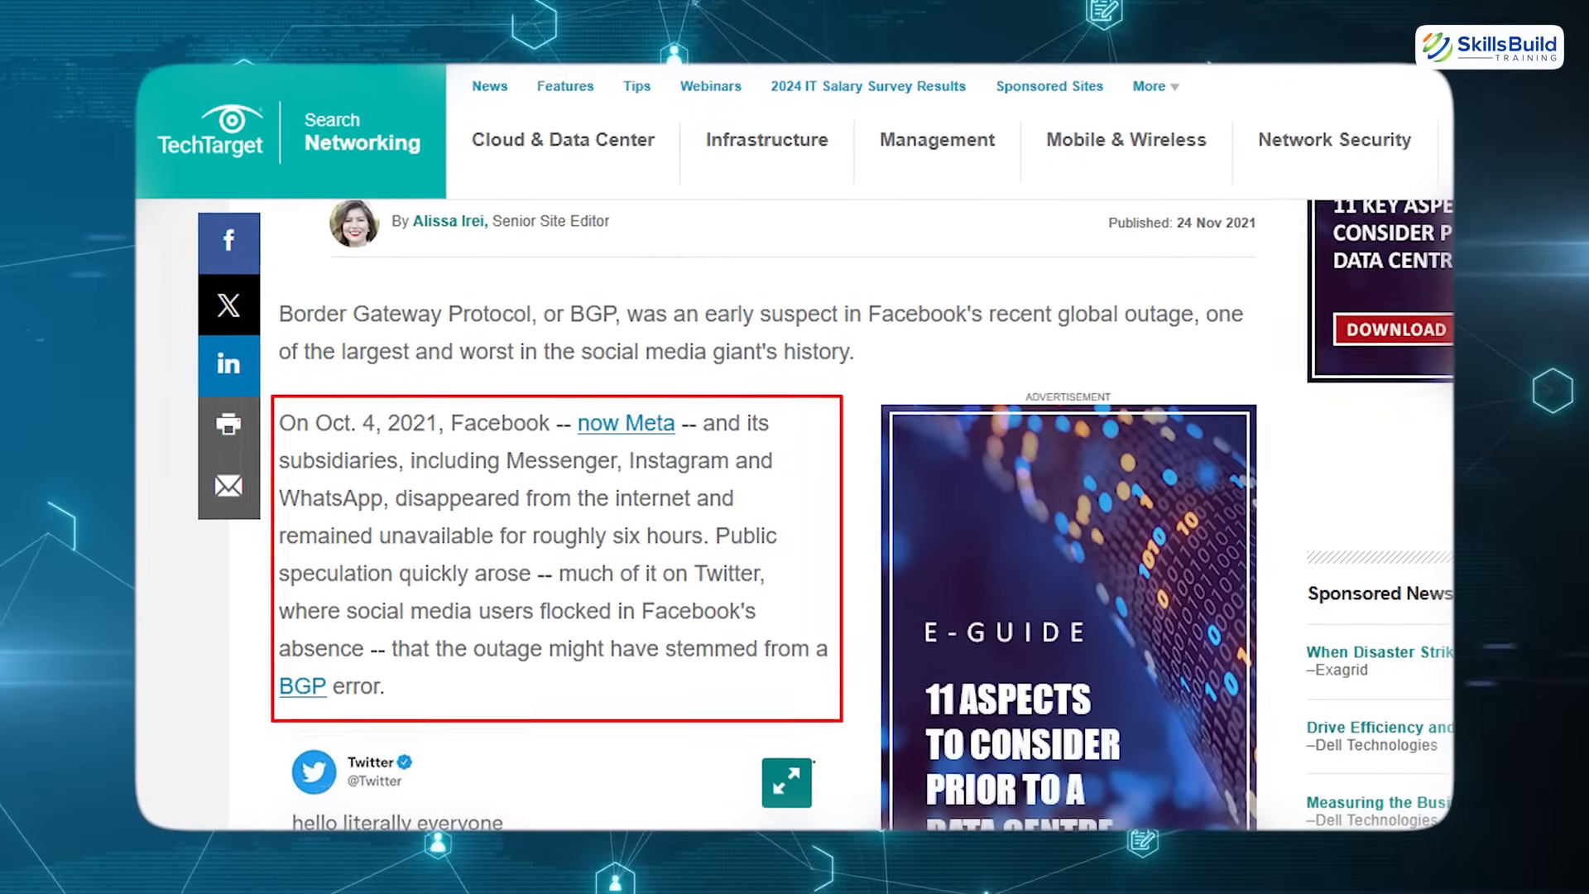
pyautogui.scroll(-3)
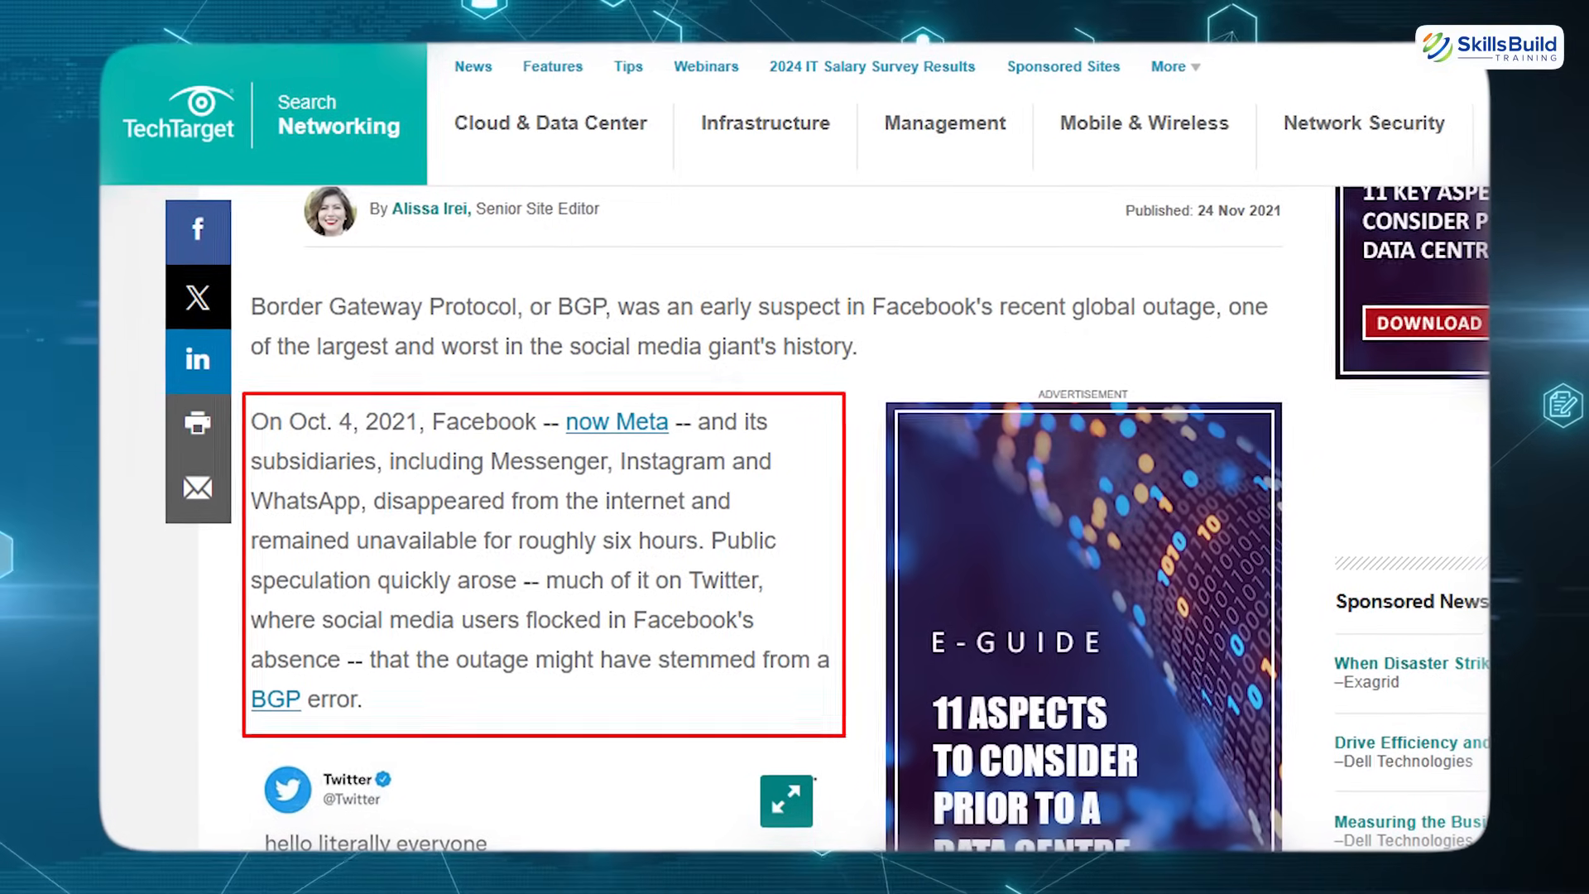